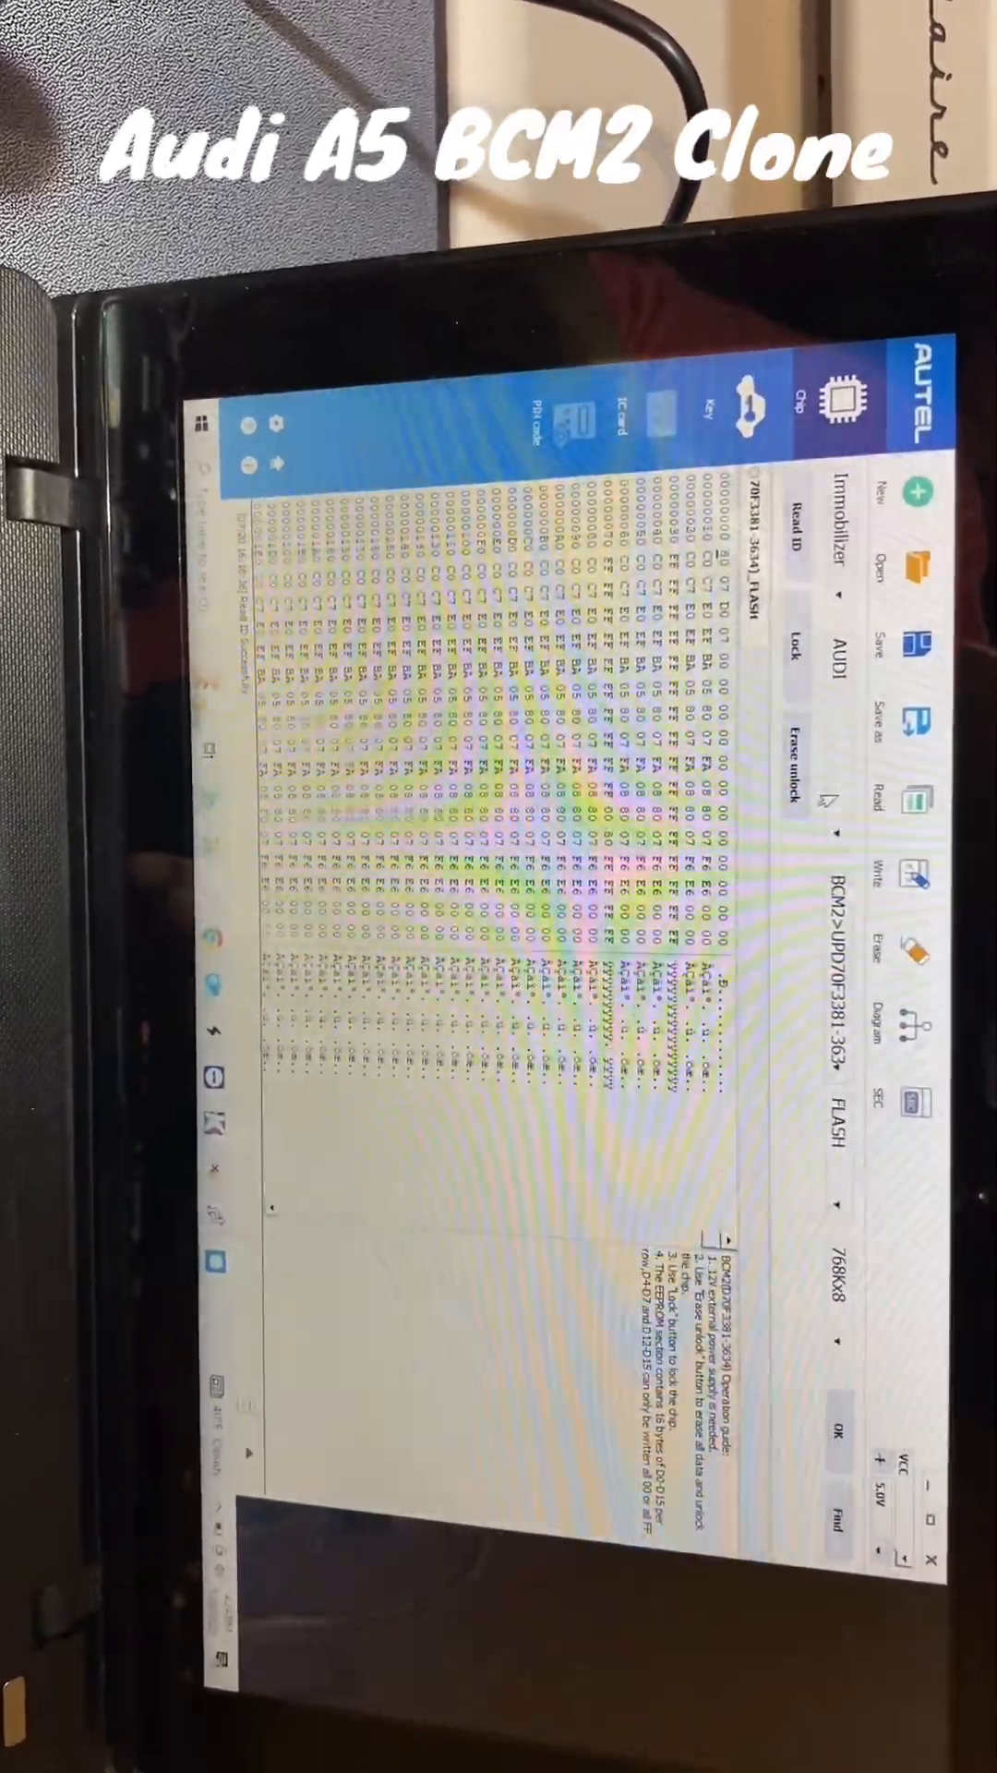
# Read the chip ID of the BCM2 UPD70F3381-3634 FLASH chip
pyautogui.click(858, 664)
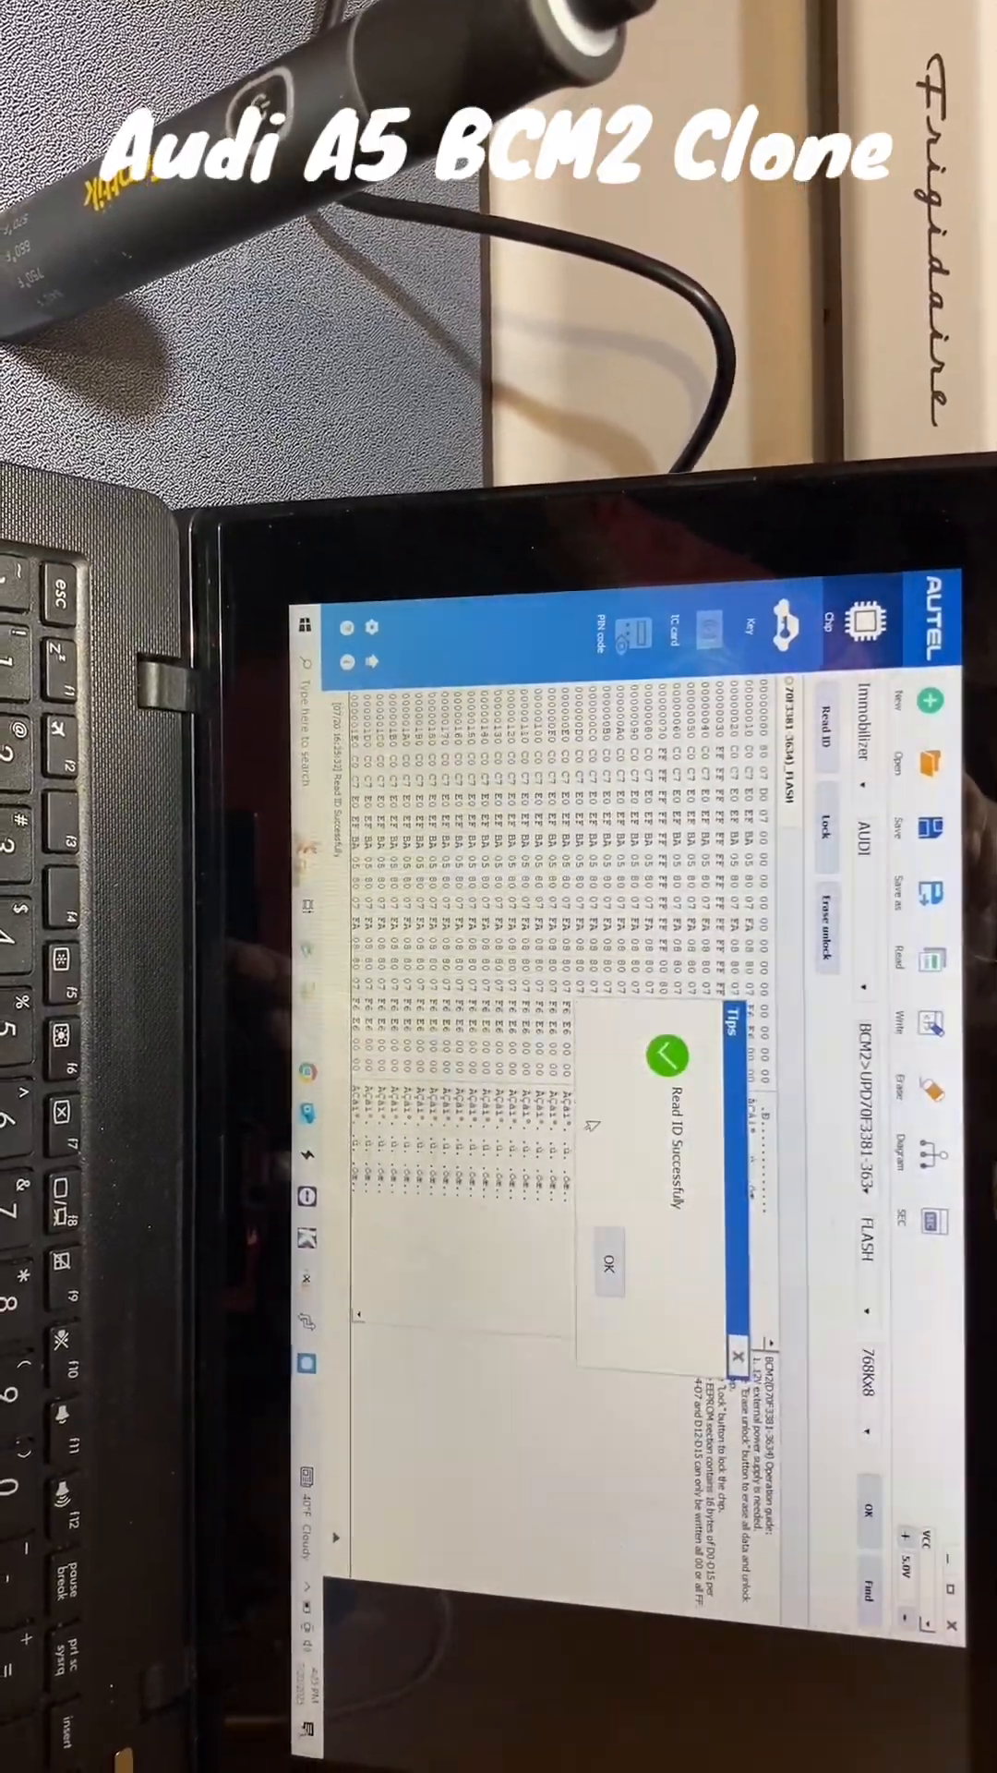
# Dismiss the 'Read ID Successfully' tip and read the original module's FLASH memory
pyautogui.click(607, 1266)
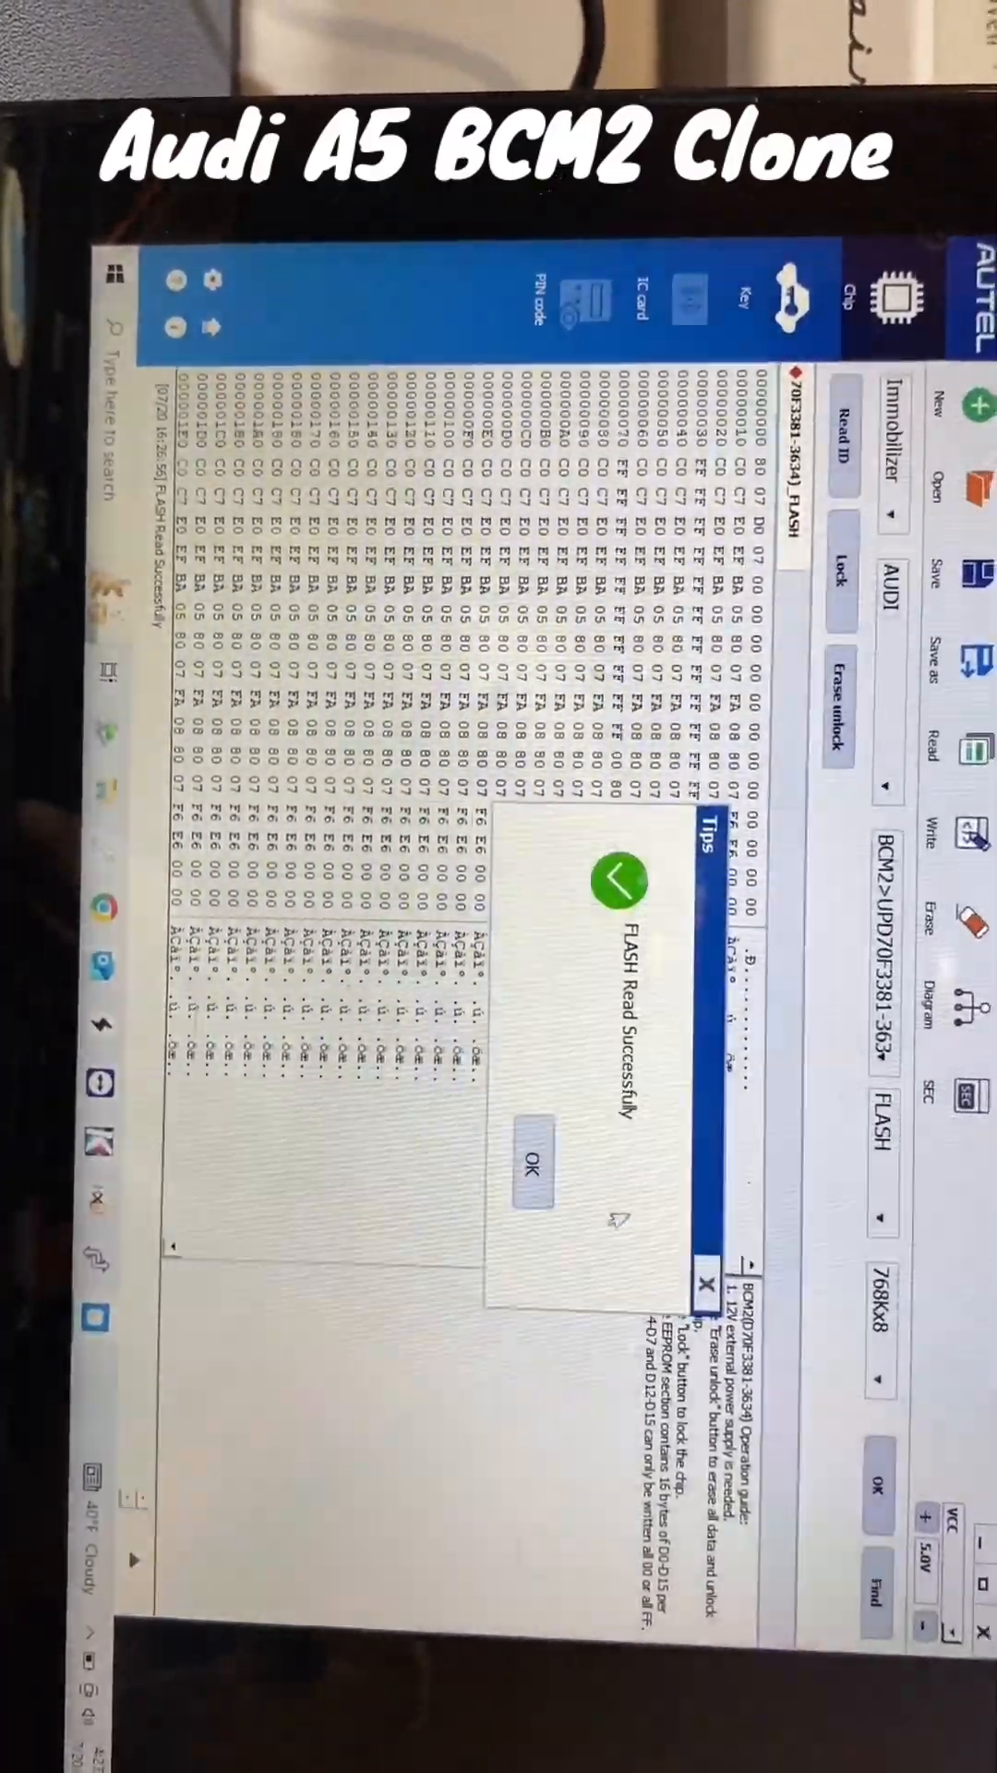
# Acknowledge the FLASH read, then read the new module's chip ID in a second FLASH tab
pyautogui.click(533, 1167)
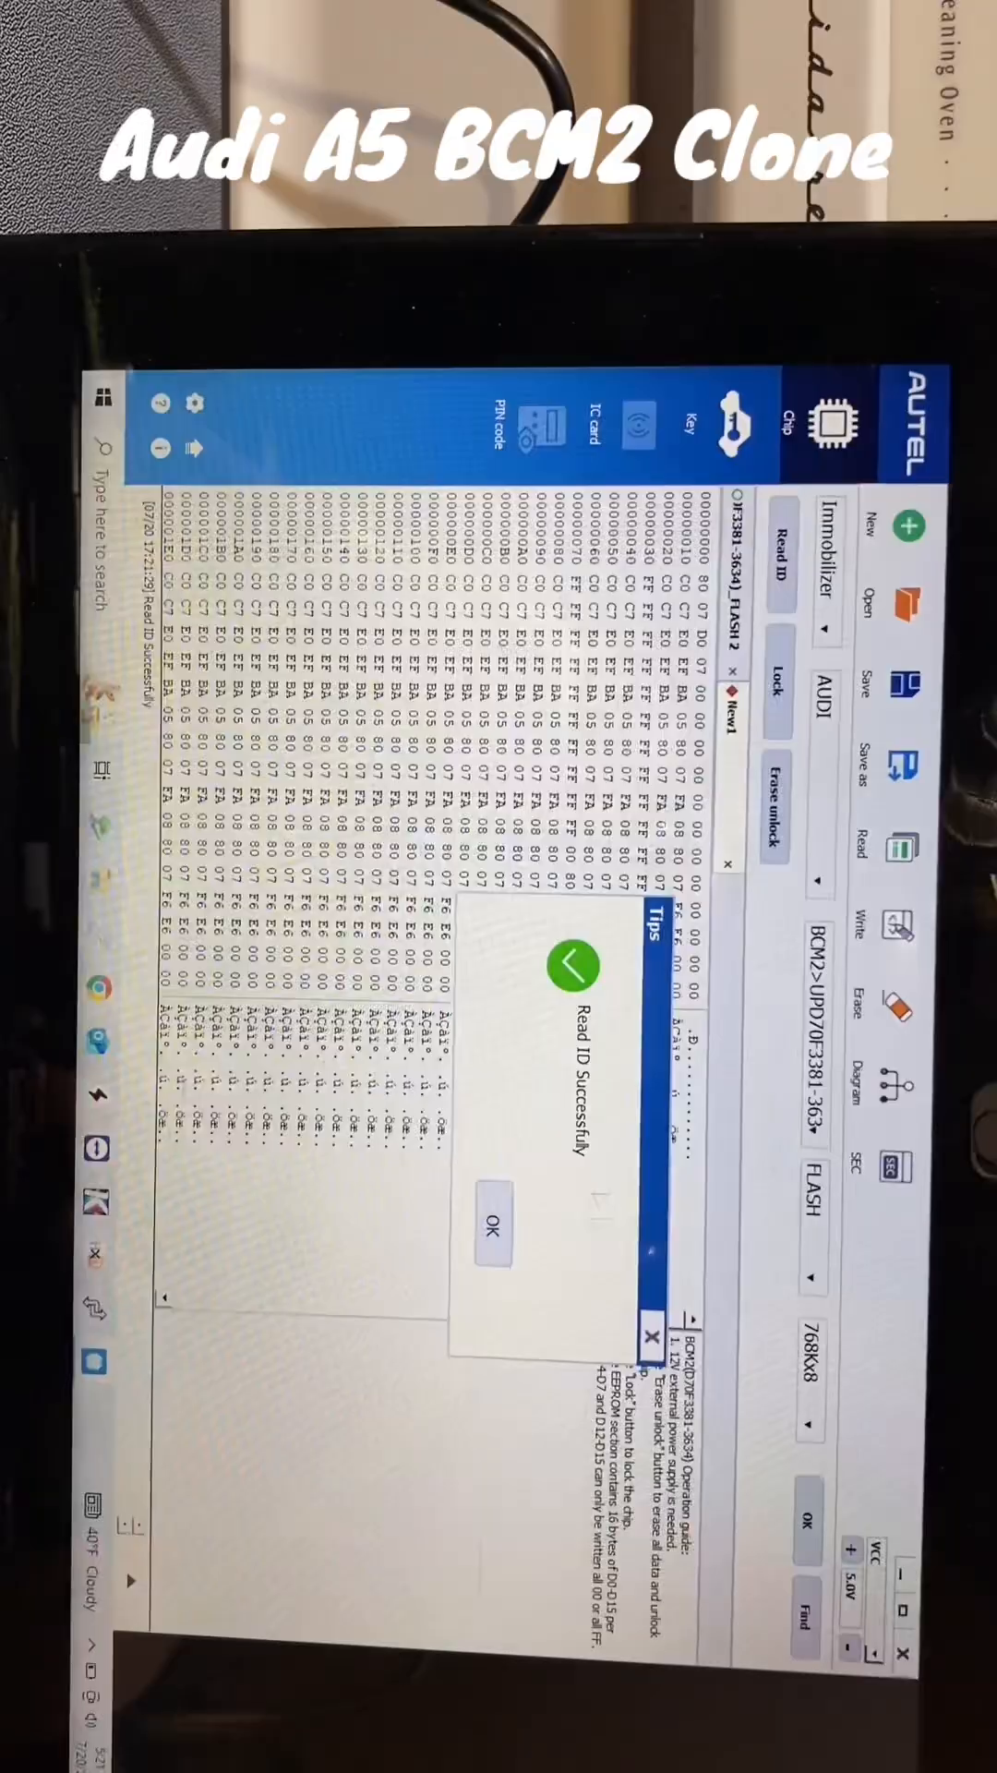
# Dismiss the new module's ID tip and decline saving the unsaved data
pyautogui.click(472, 1222)
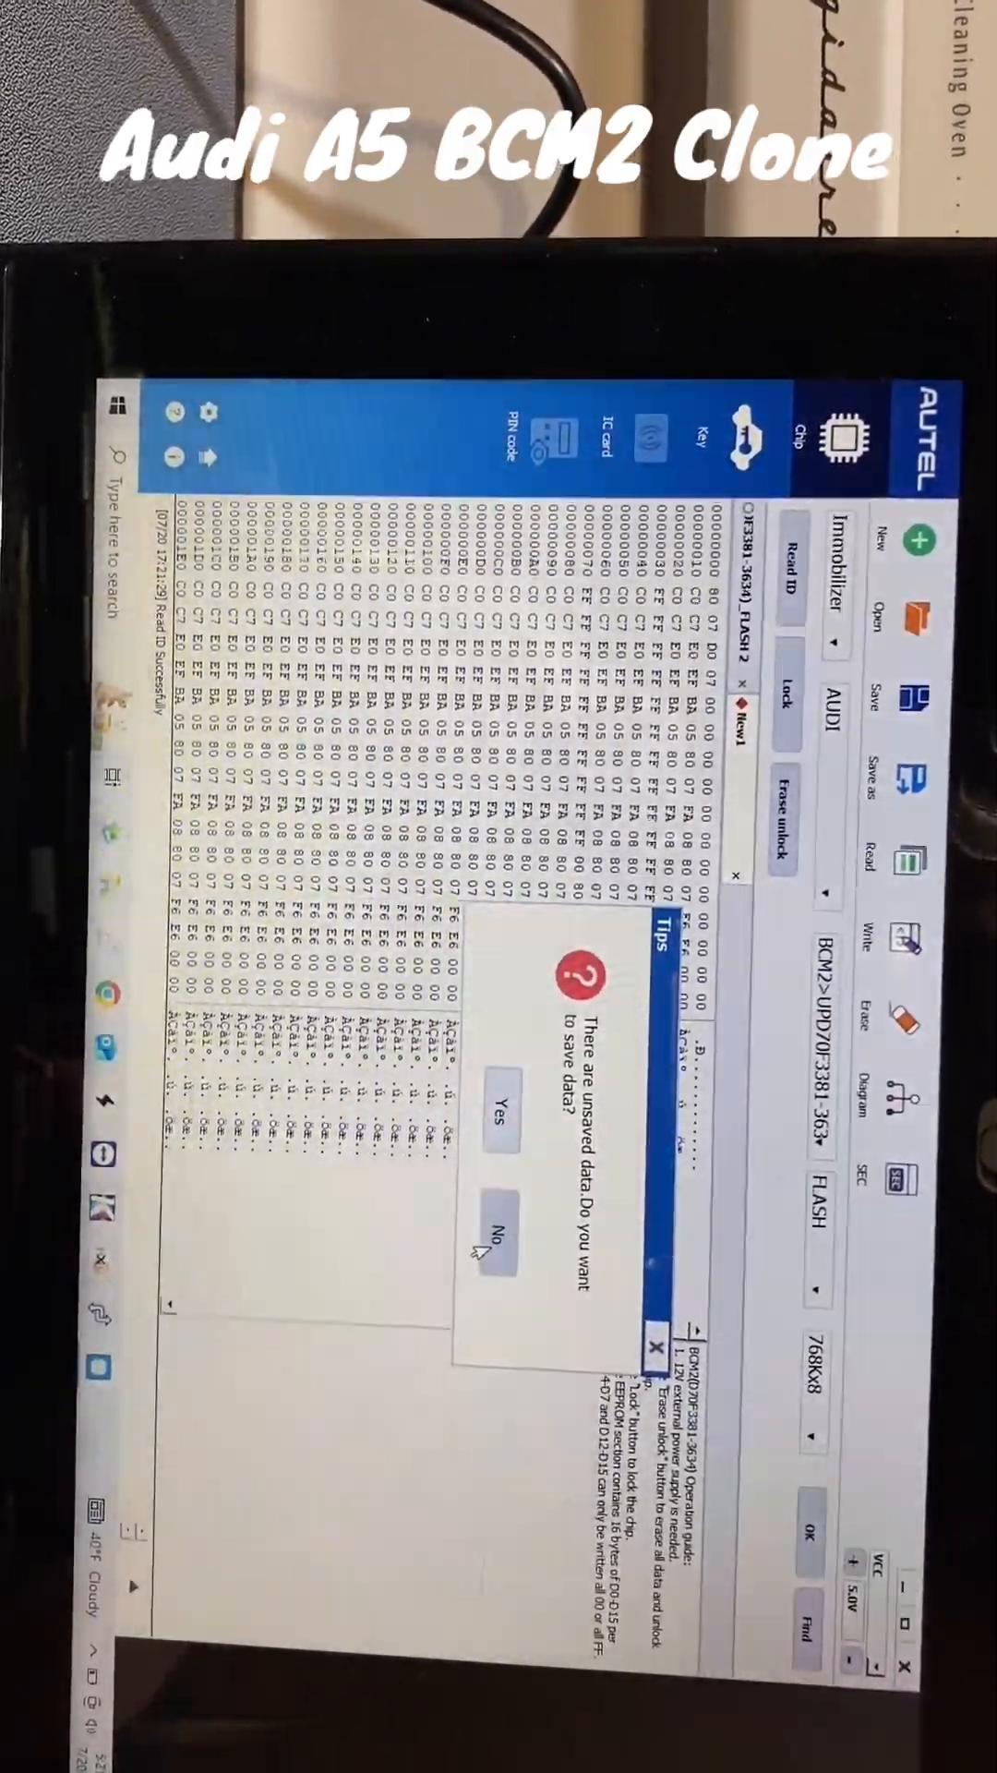
pyautogui.click(495, 1239)
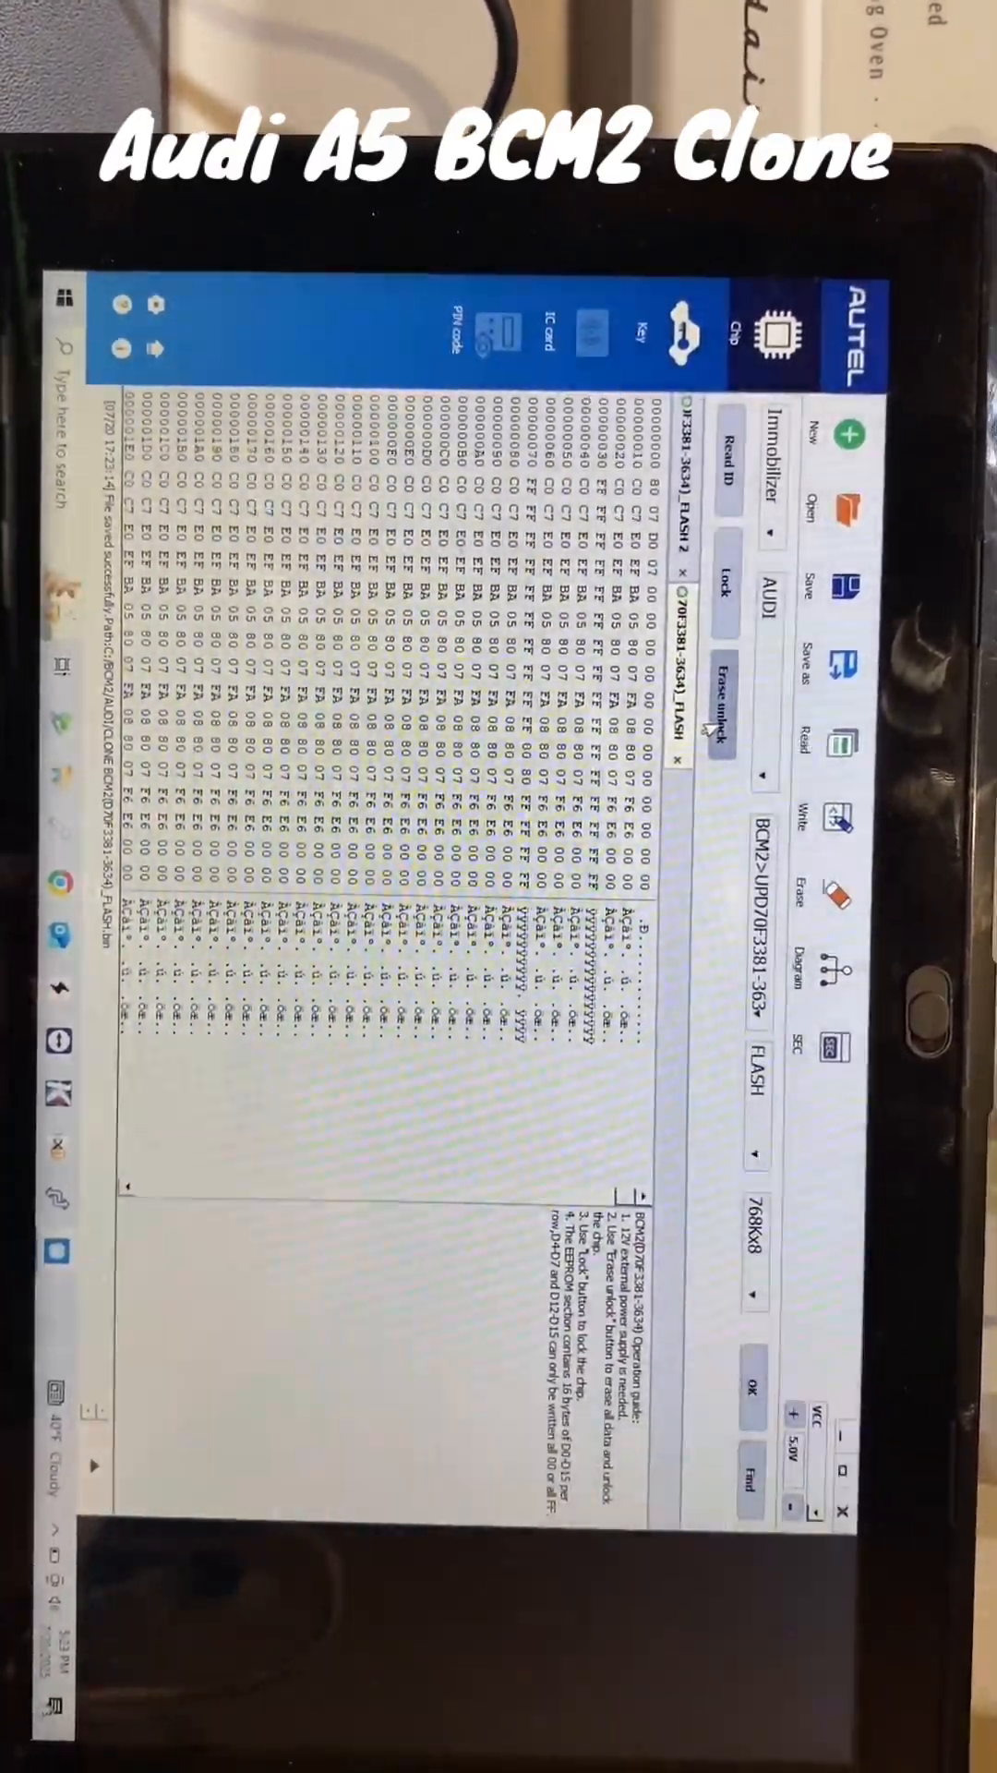
# Erase and unlock the new module's chip, confirming the erase prompt with Yes
pyautogui.click(720, 690)
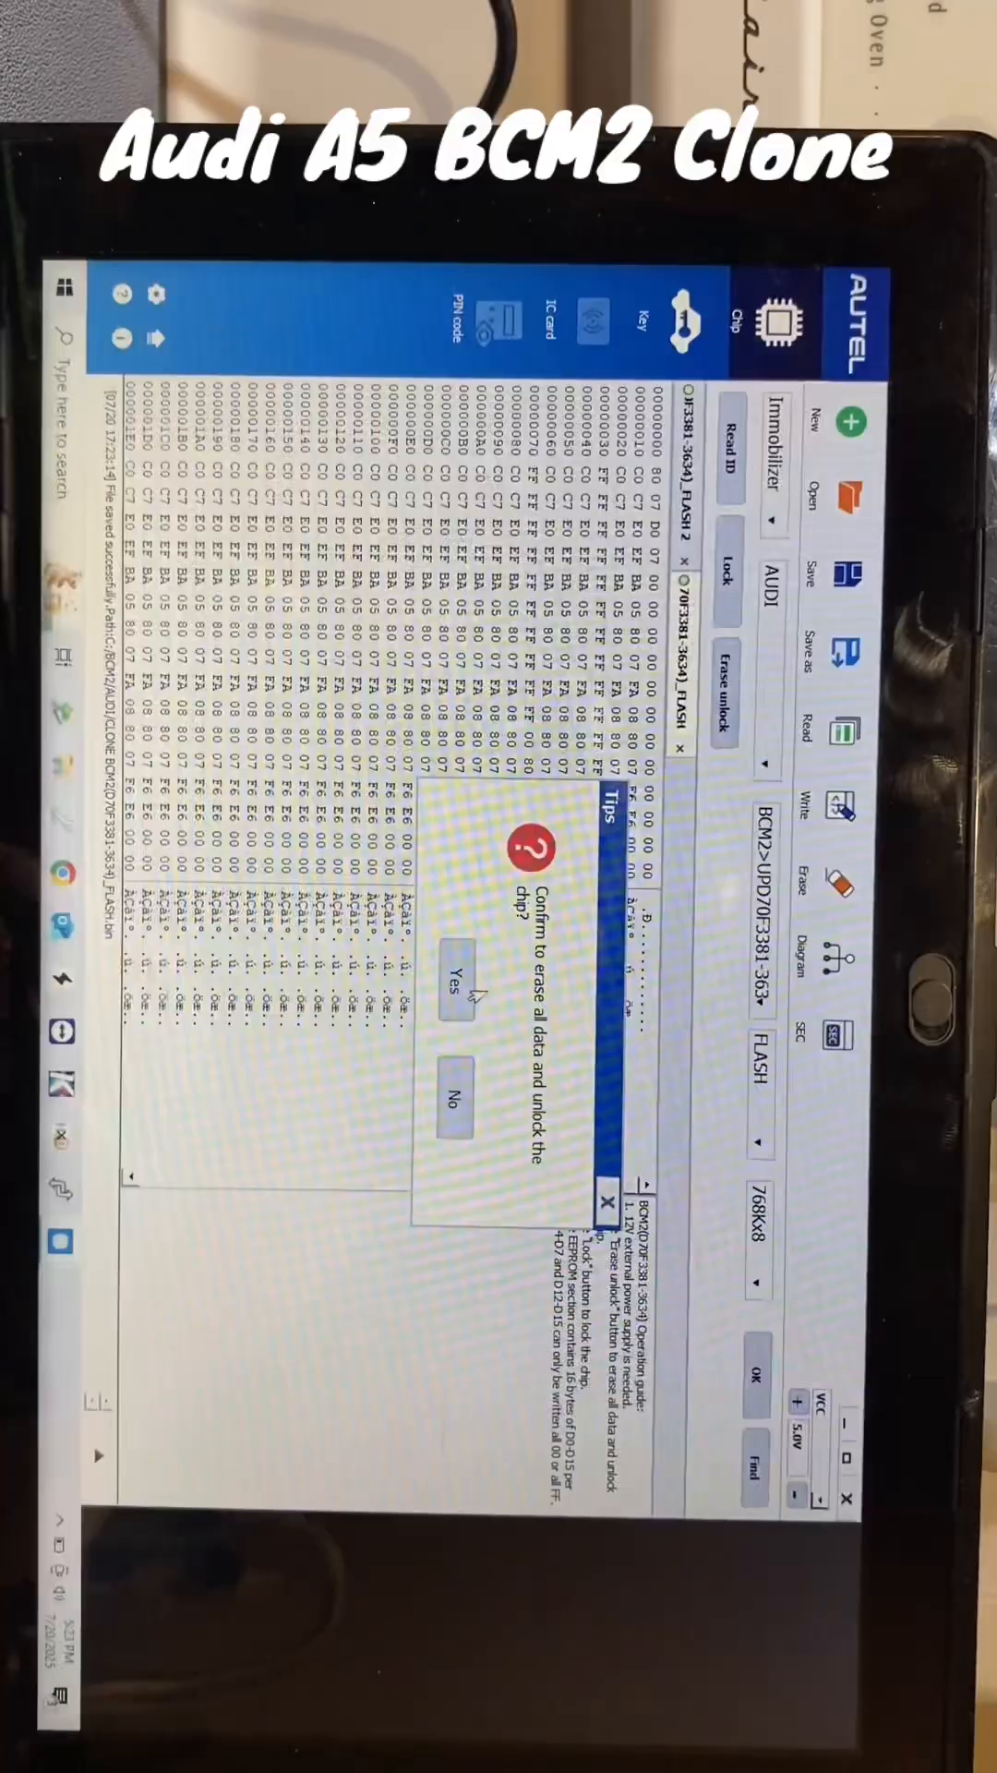
pyautogui.click(448, 996)
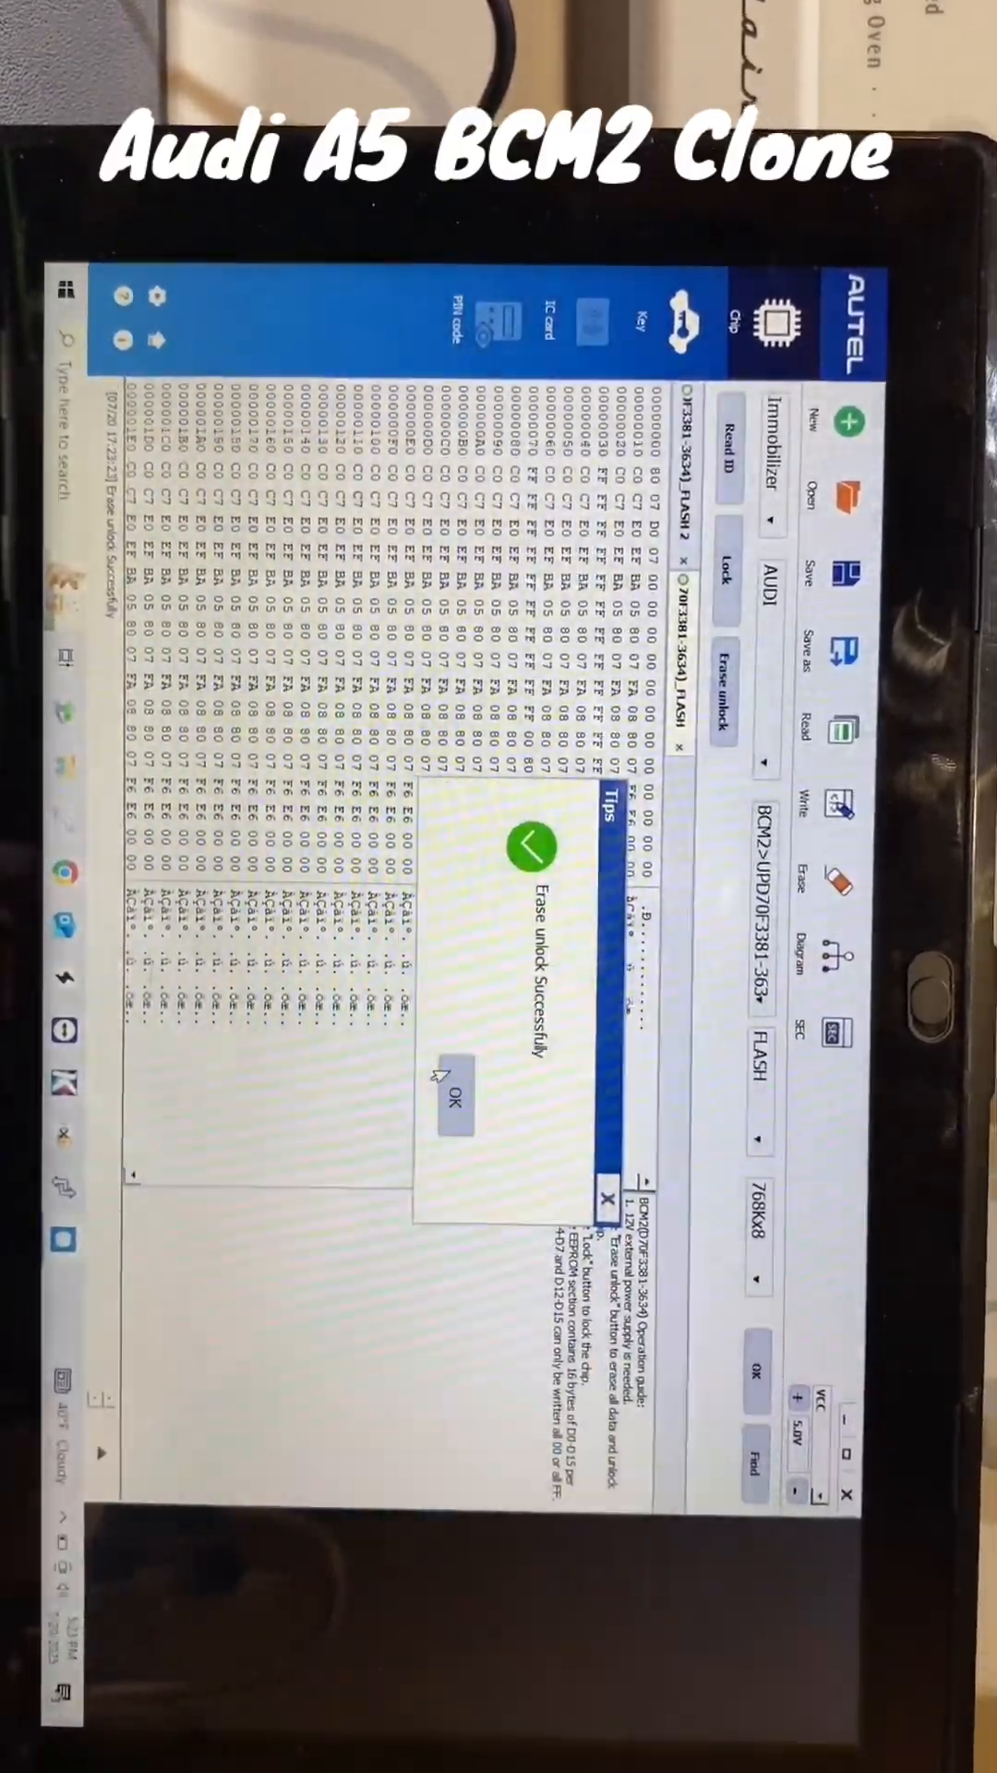
# Read the erased new module's flash from its data tab, showing blank FF bytes
pyautogui.click(456, 1100)
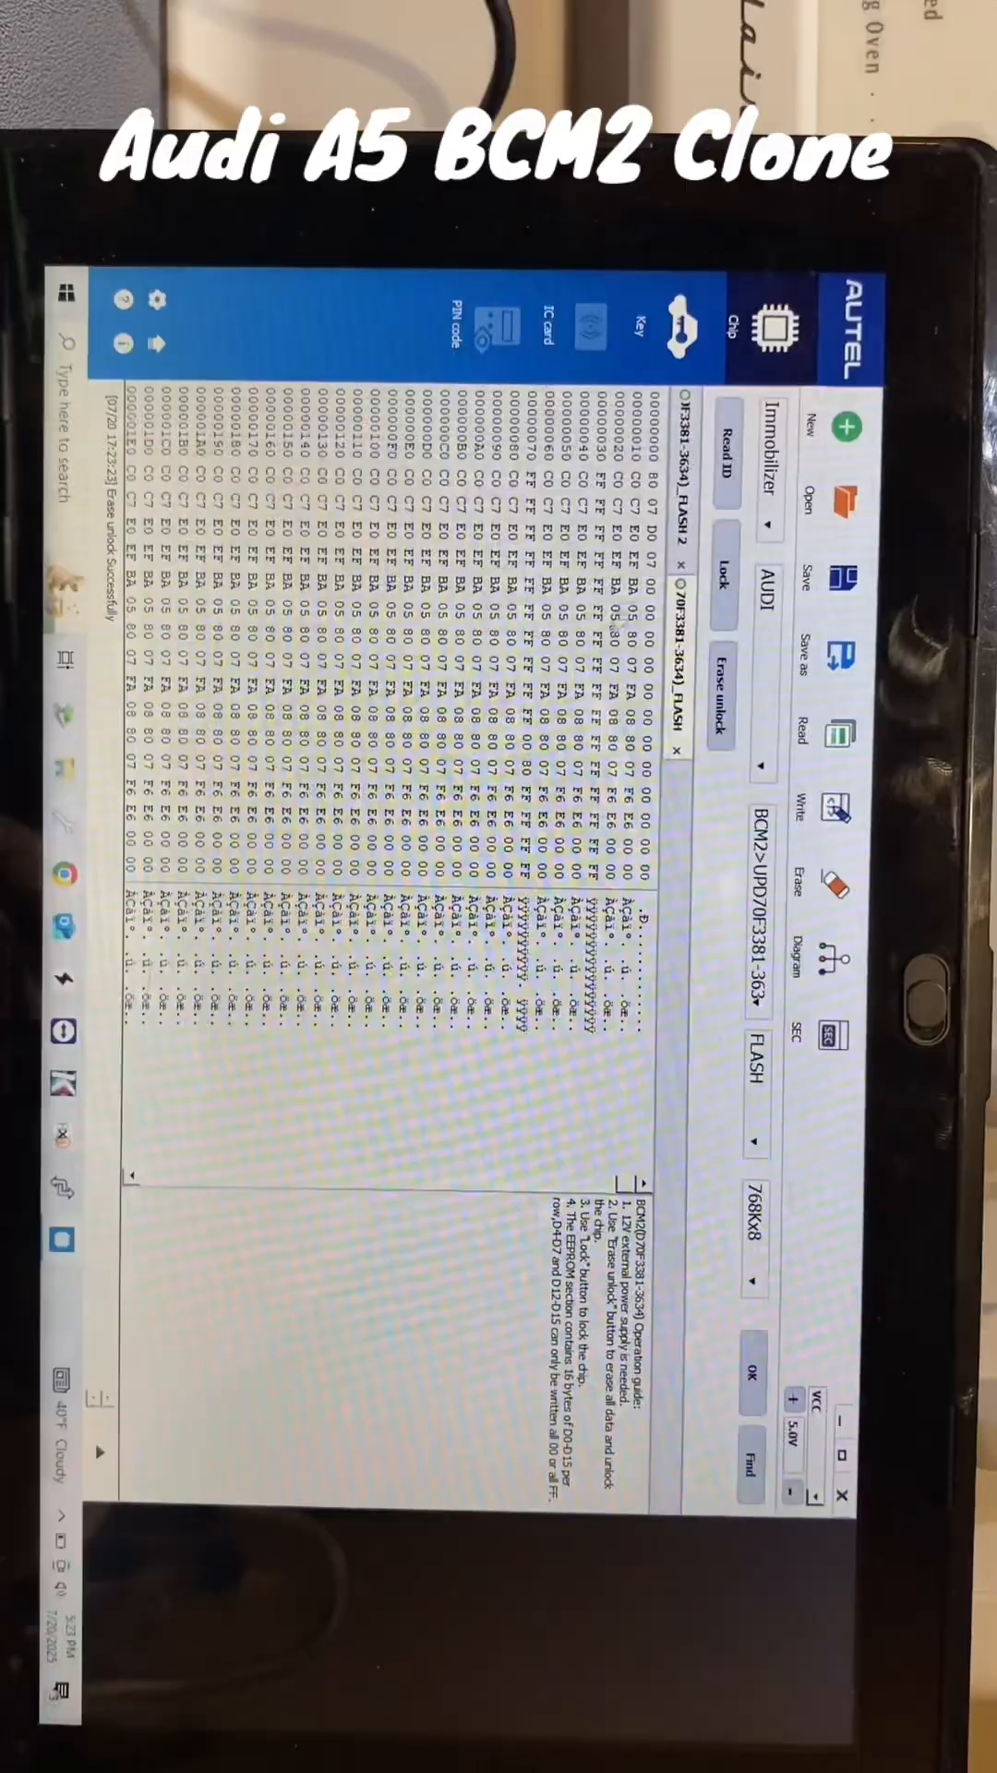
pyautogui.click(805, 733)
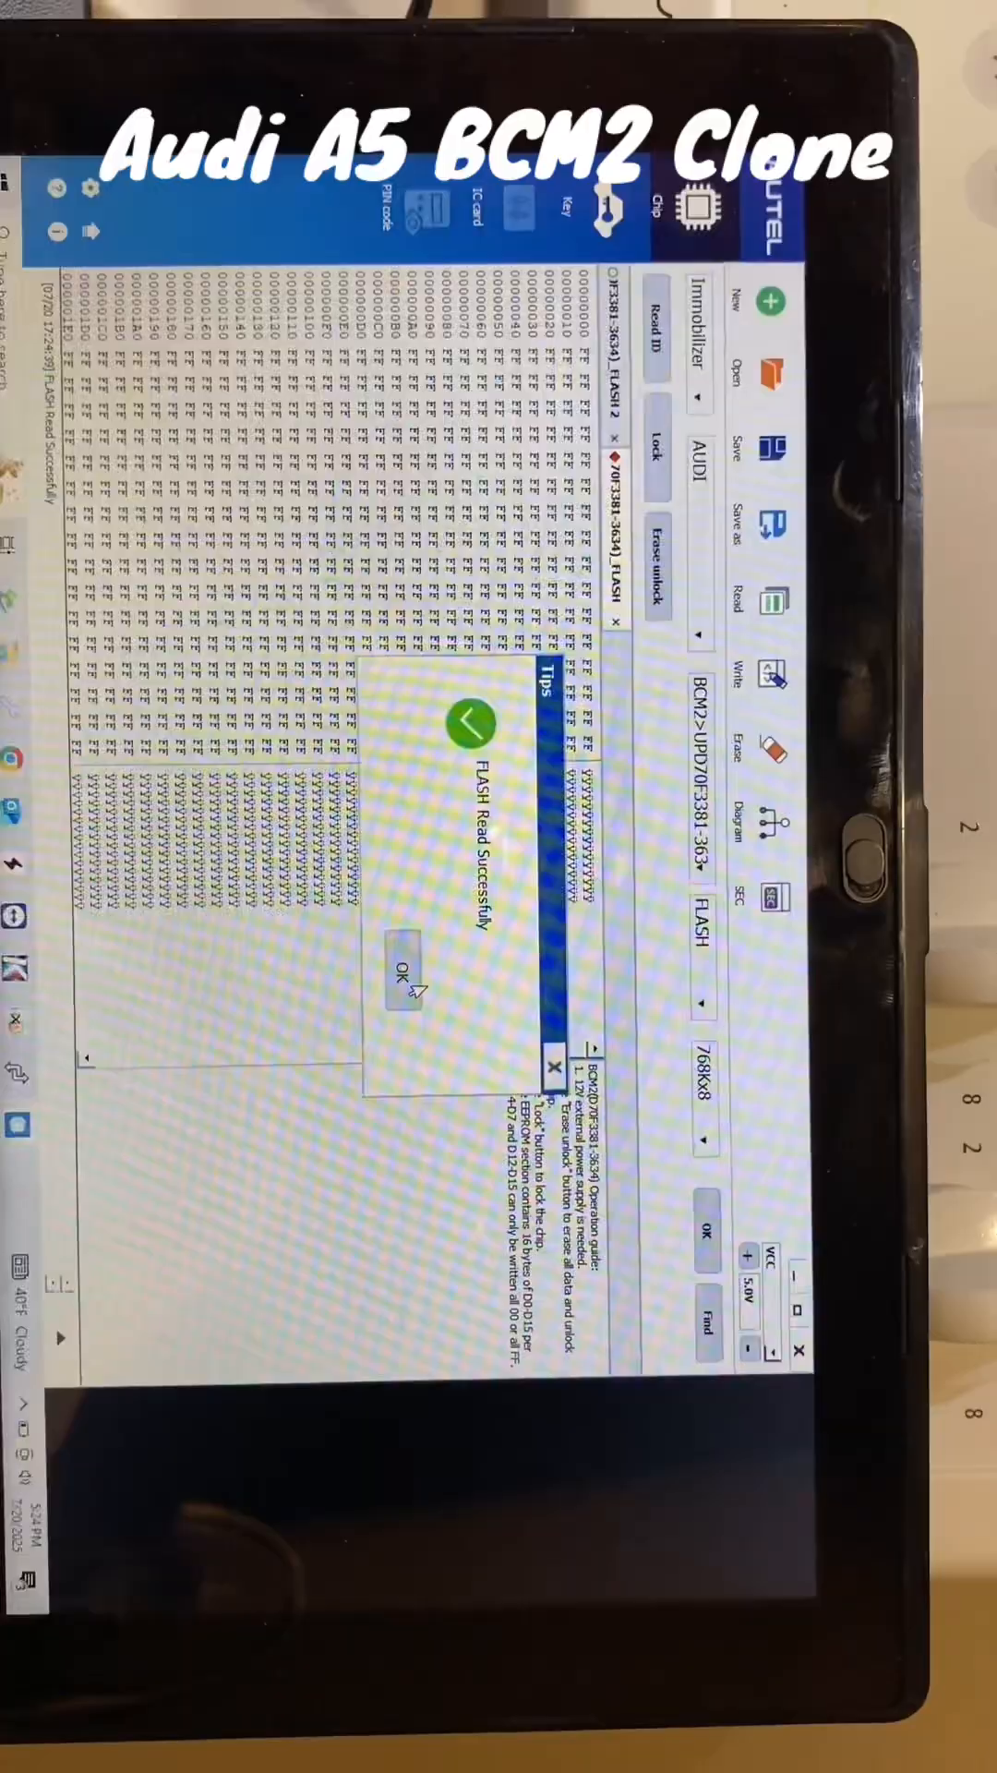
# Acknowledge the read tip and write the original BCM2 data to the new module's flash
pyautogui.click(404, 969)
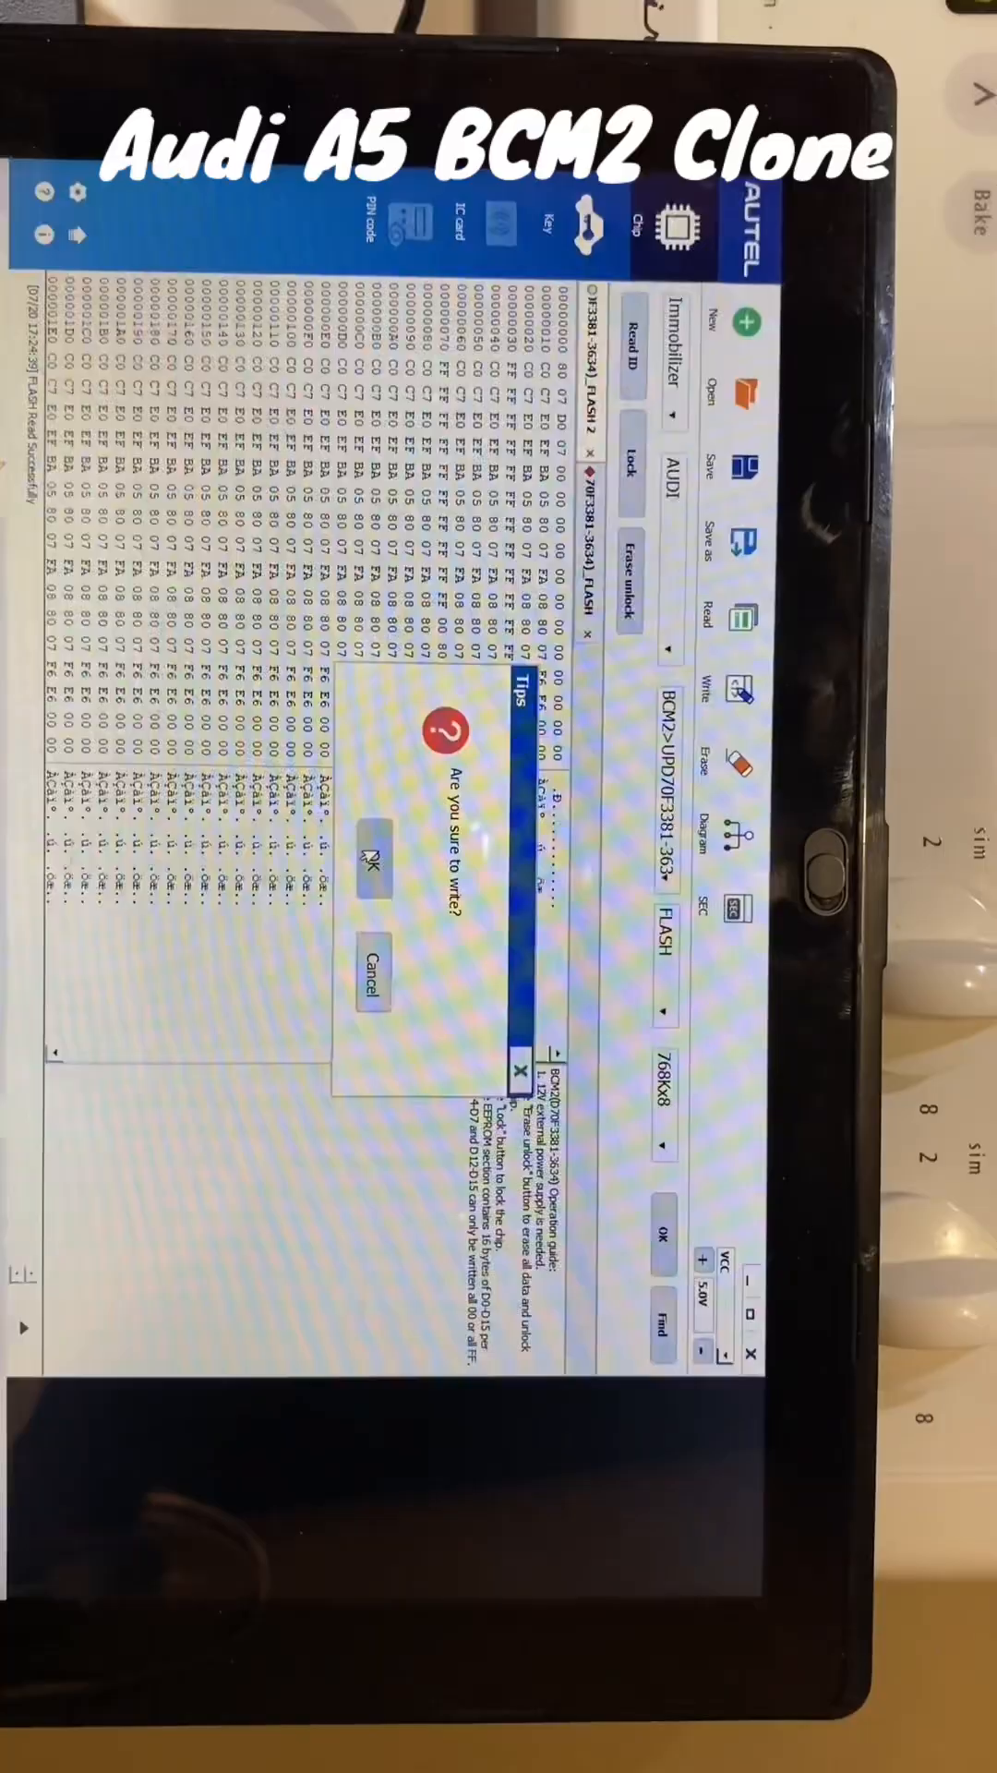
pyautogui.click(370, 857)
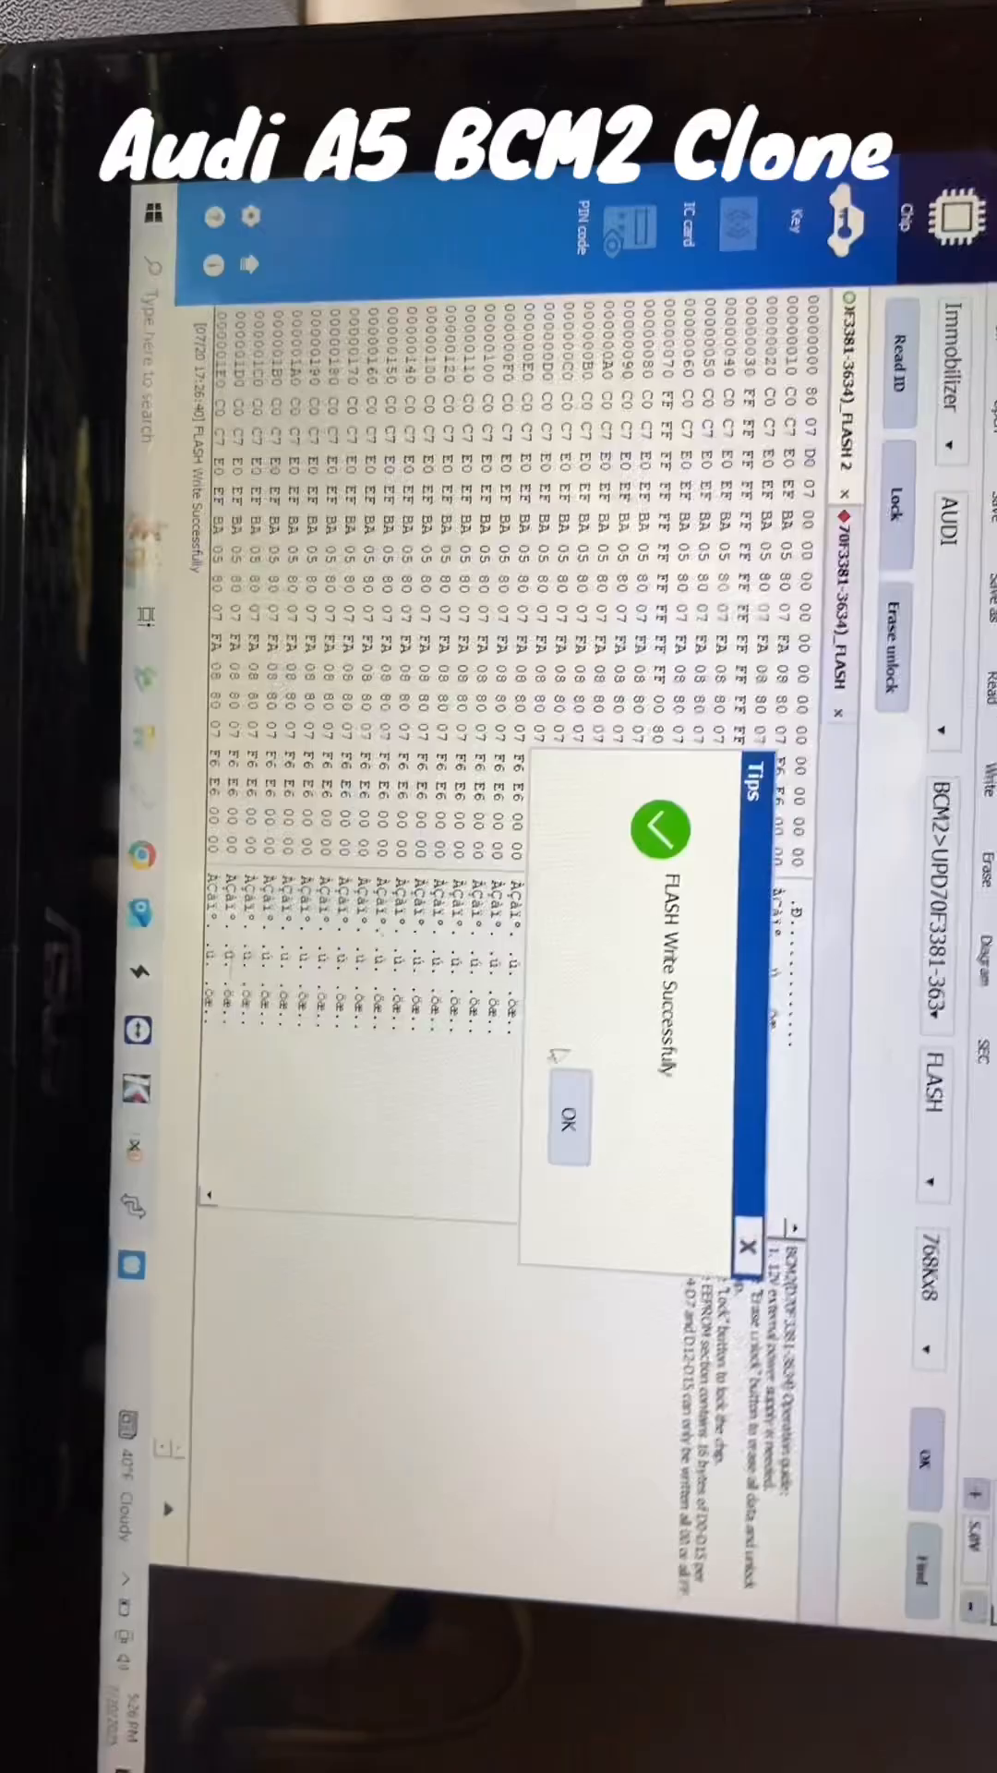
# Re-read the new module's flash to verify it holds the original data, not FF bytes
pyautogui.click(570, 1123)
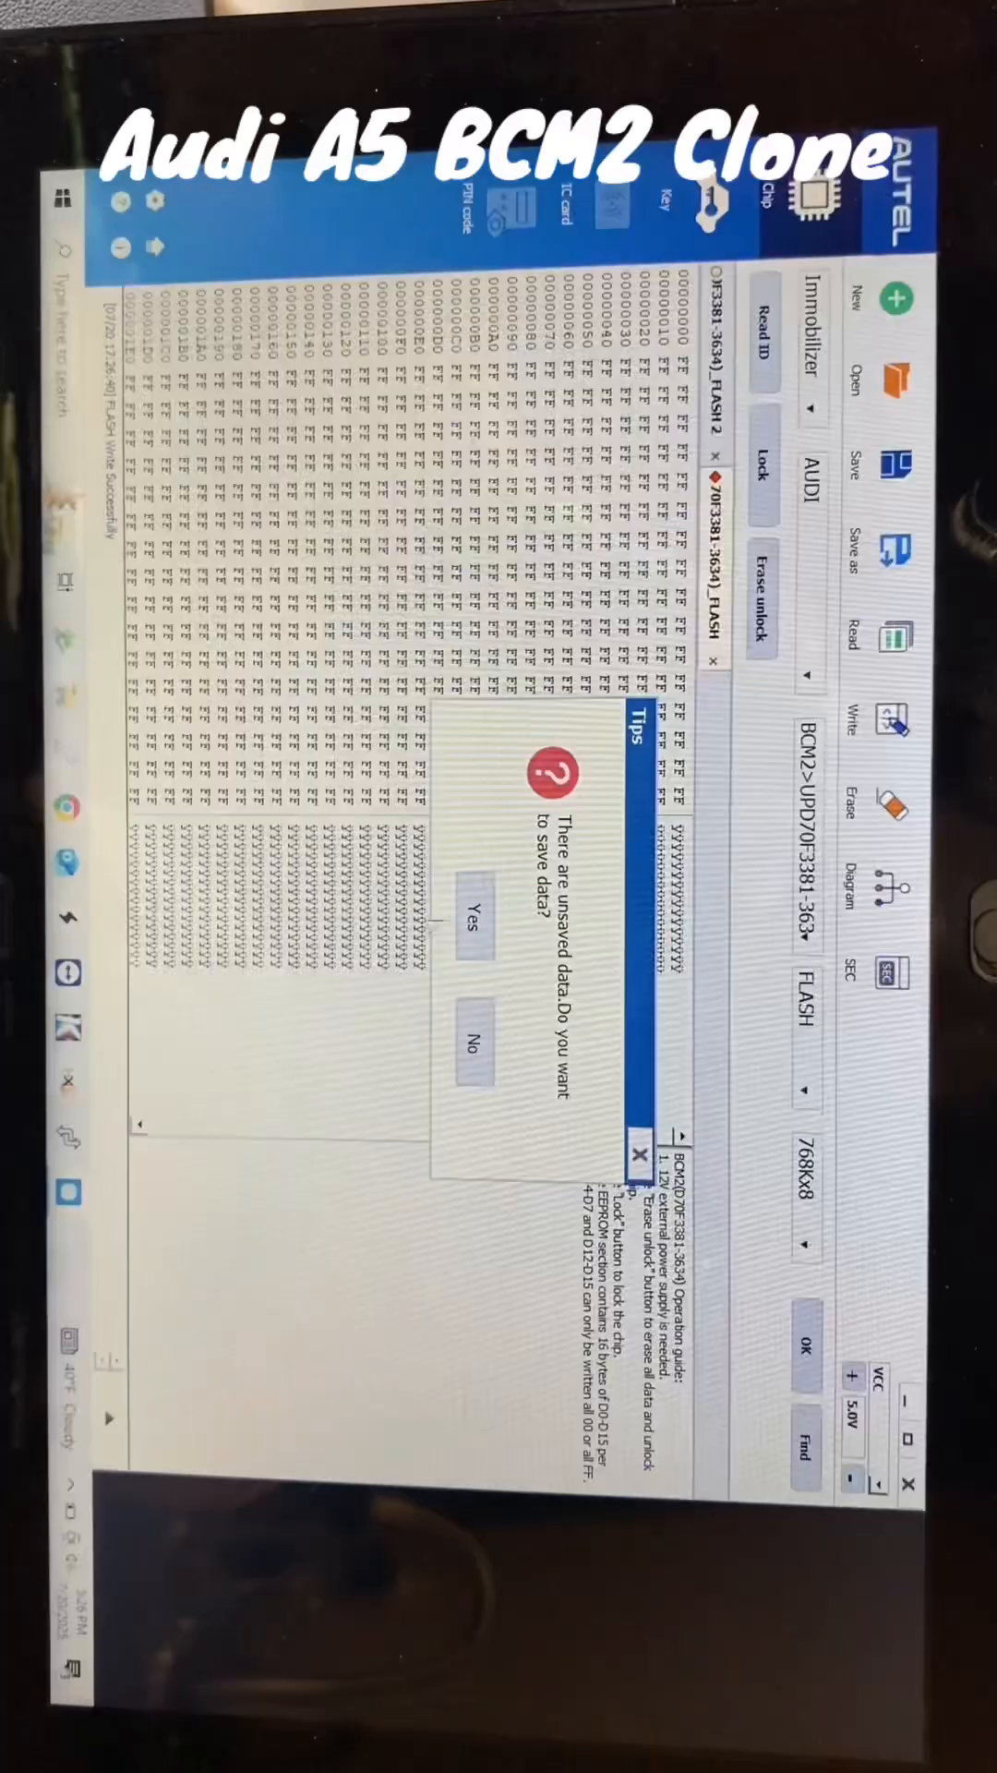
pyautogui.click(477, 1047)
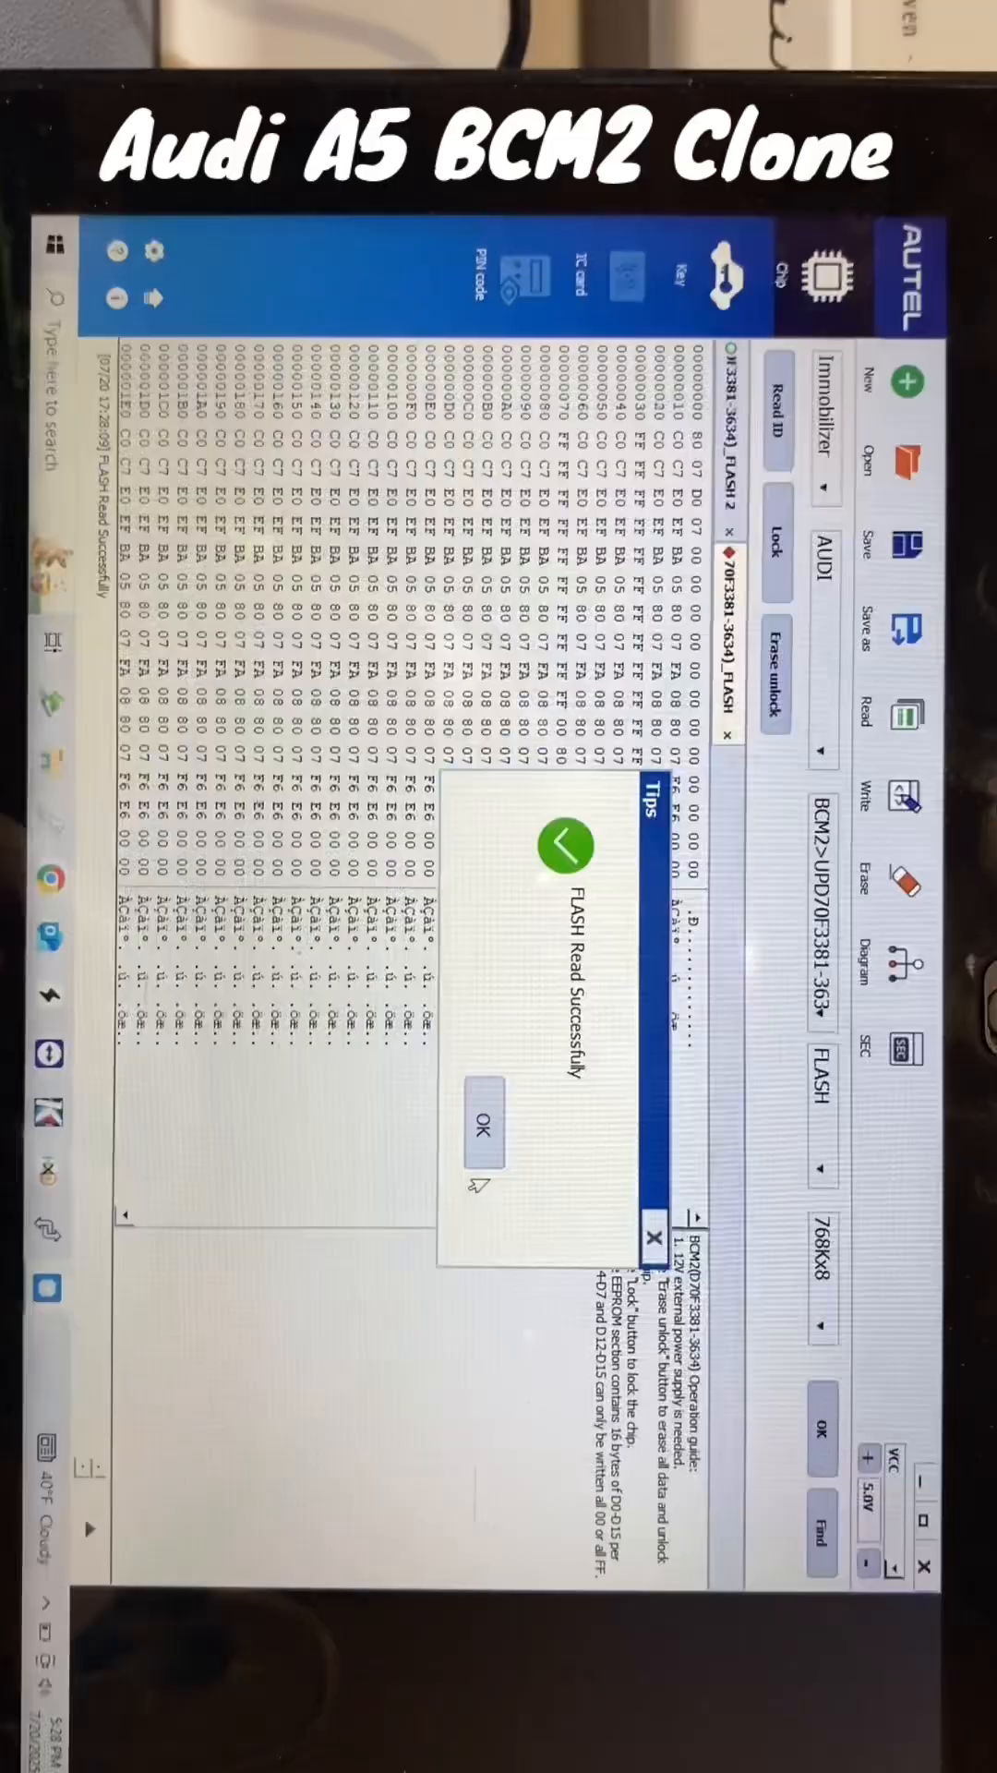
pyautogui.click(482, 1121)
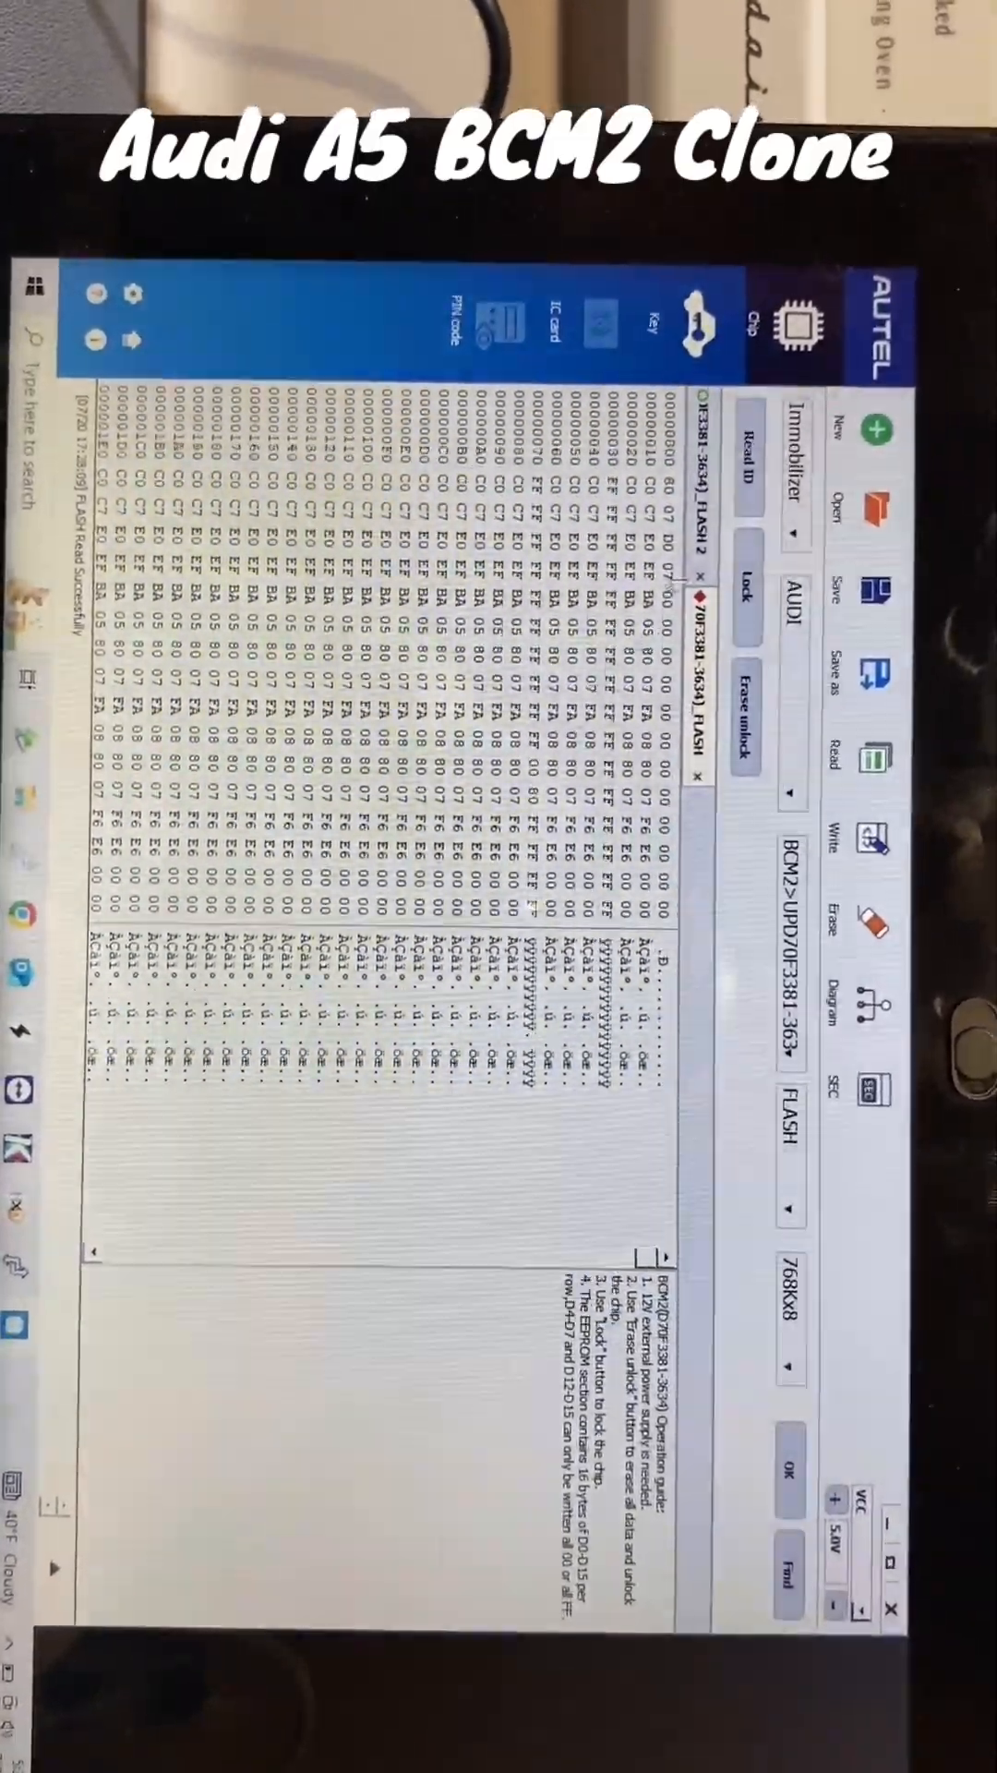